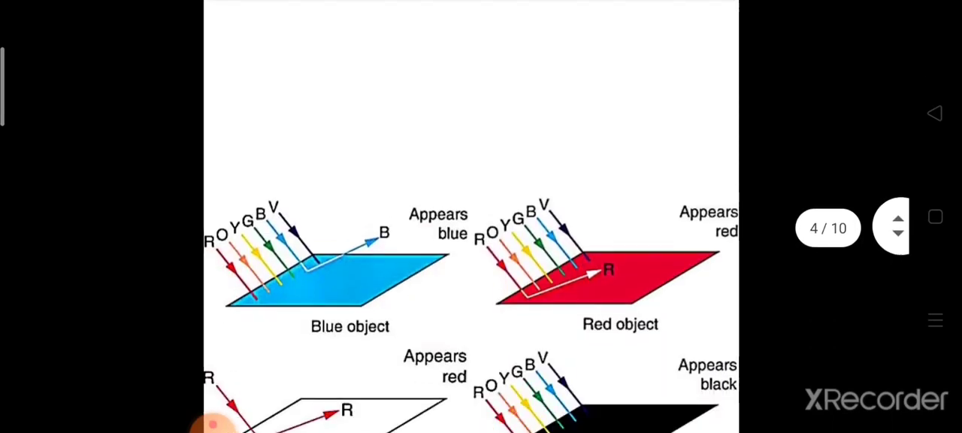
Step: Scroll to the radiation graph and pen-mark the visible-light wavelength range
scroll("up", 3)
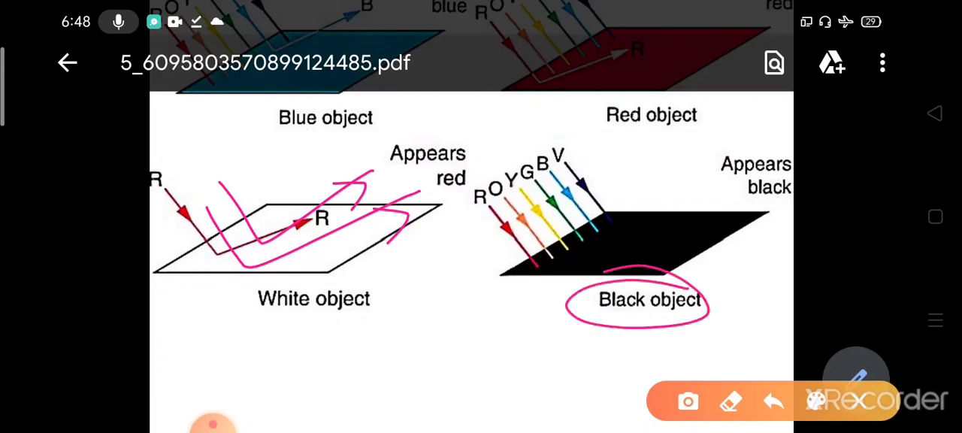
scroll("up", 3)
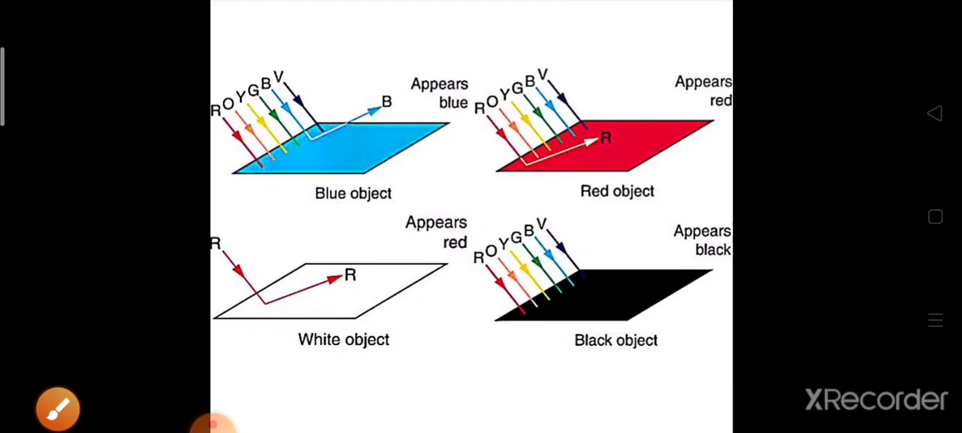
scroll("up", 3)
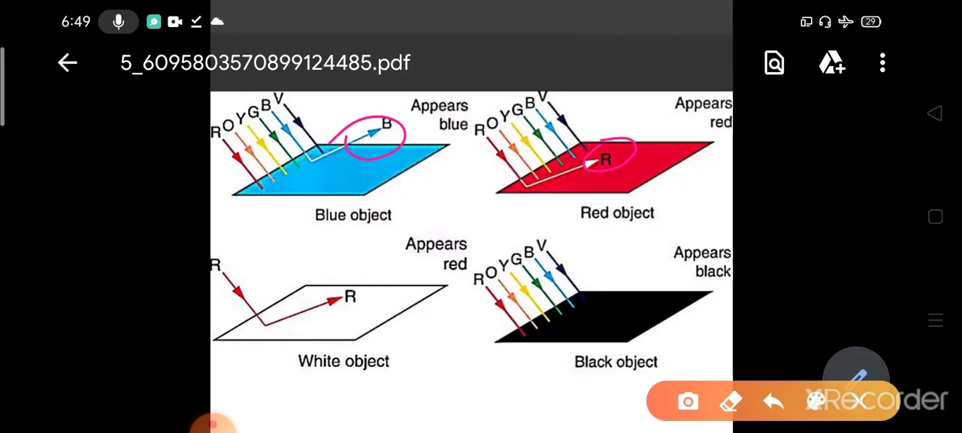
scroll("up", 3)
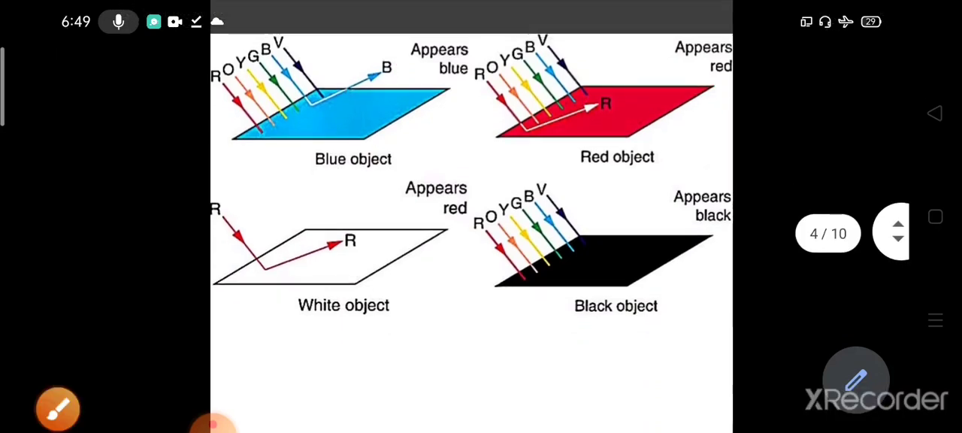
scroll("down", 3)
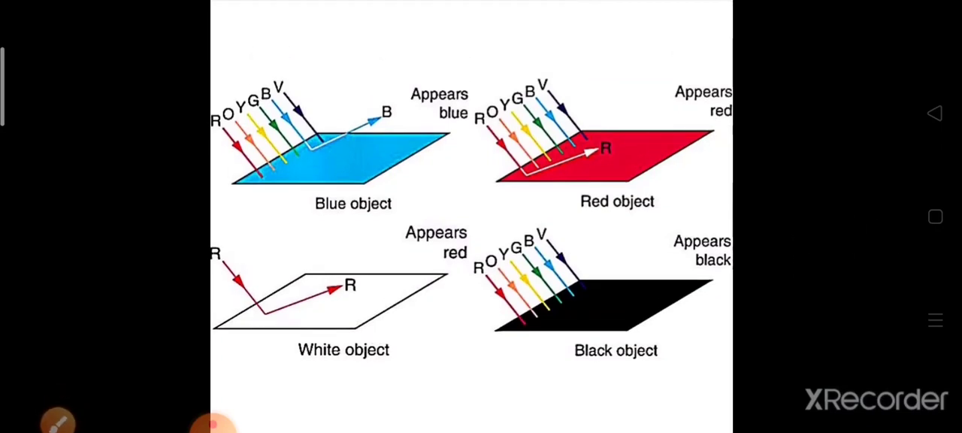
scroll("up", 3)
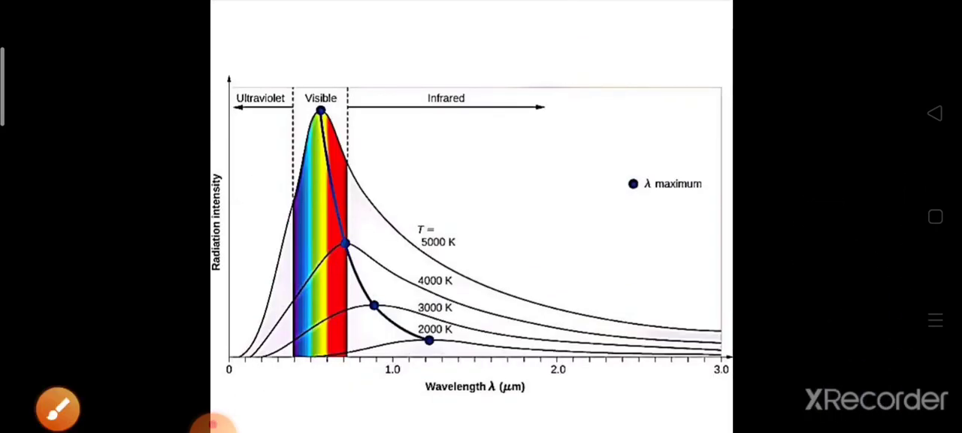
scroll("up", 3)
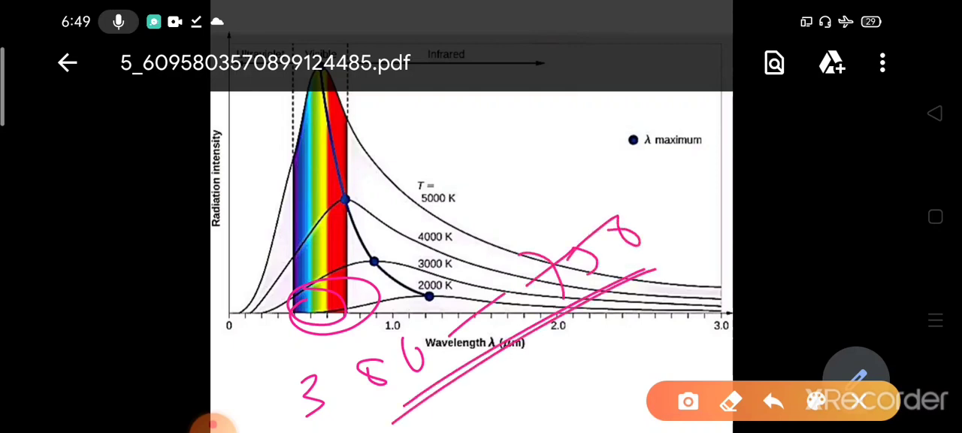
left_click_drag(230, 325, 252, 322)
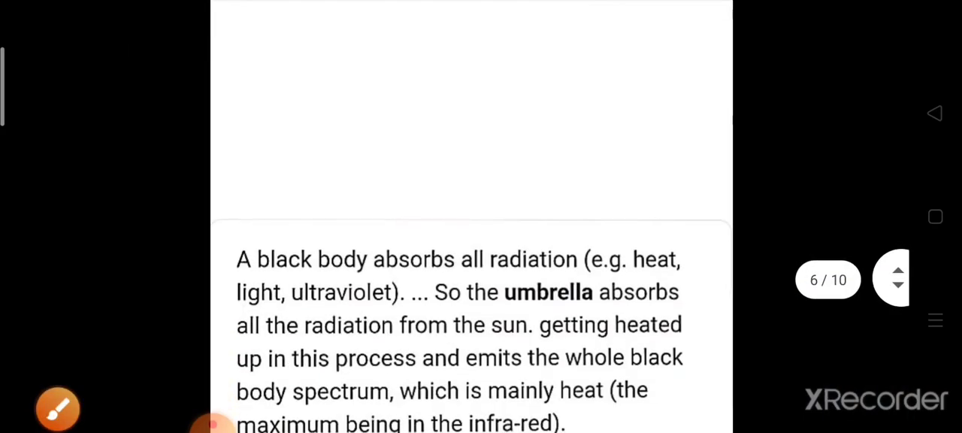
Step: Underline 'all radiation', 'light' and 'ultraviolet', then scroll on to page 7
scroll("up", 3)
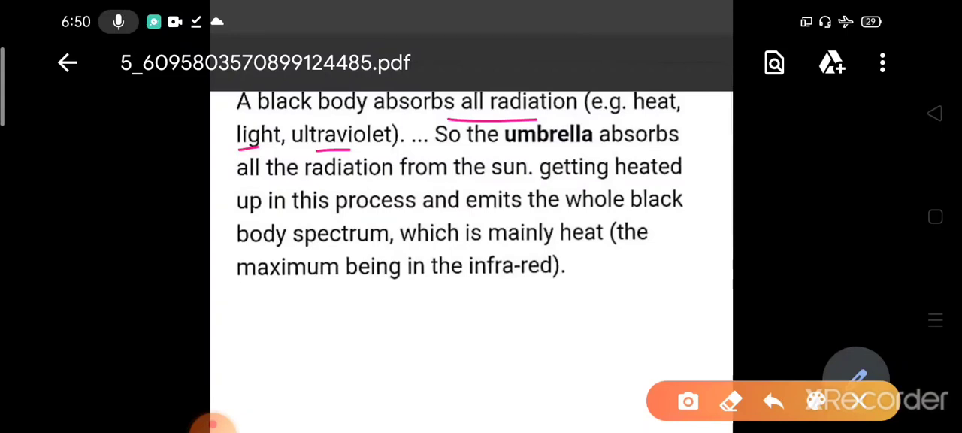
left_click_drag(541, 162, 609, 155)
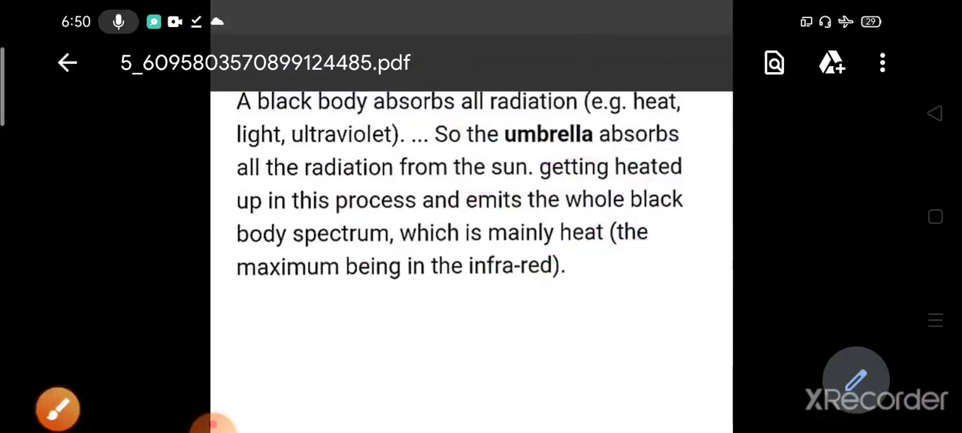
scroll("down", 3)
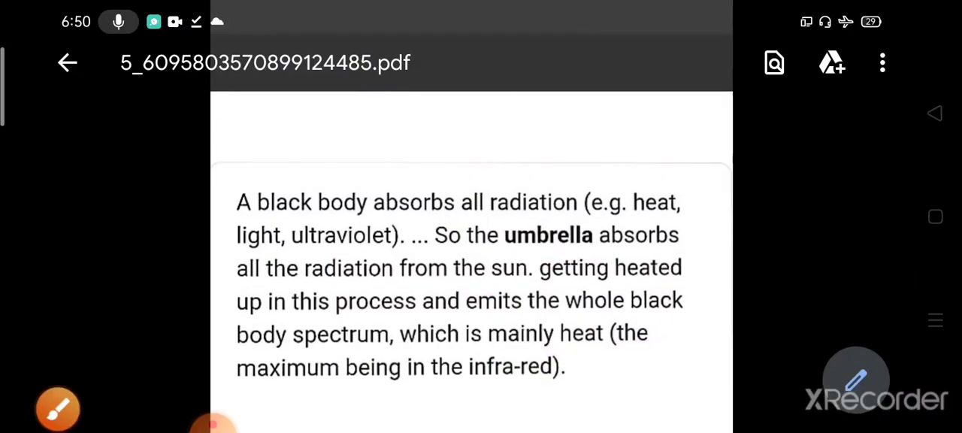
scroll("up", 3)
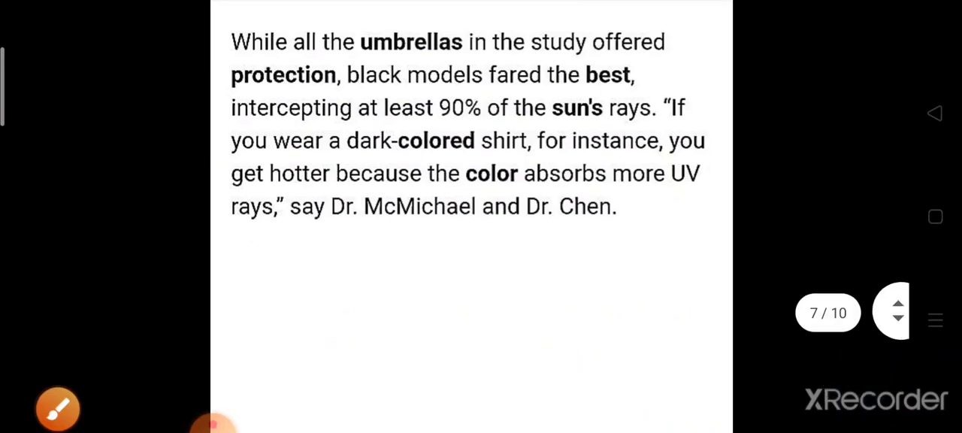
Step: Scroll to the black umbrella photo with its white underside
scroll("up", 3)
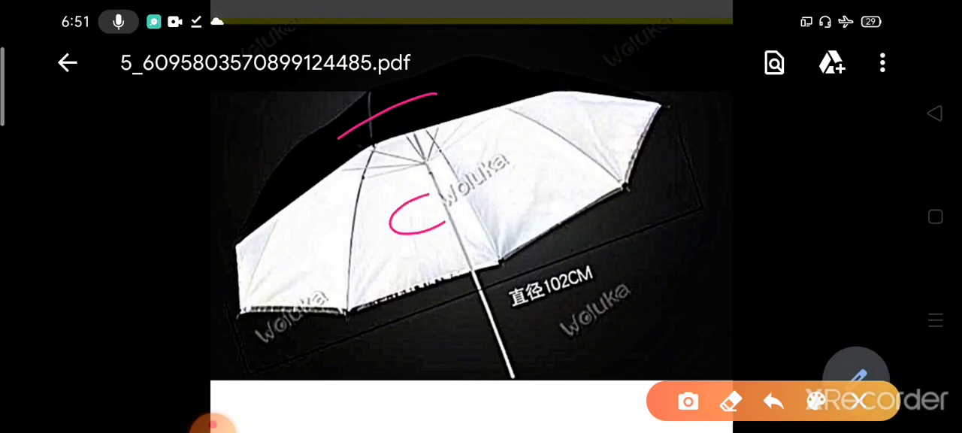
Step: Draw pink rays striking the umbrella's black outer canopy
left_click_drag(444, 188, 451, 225)
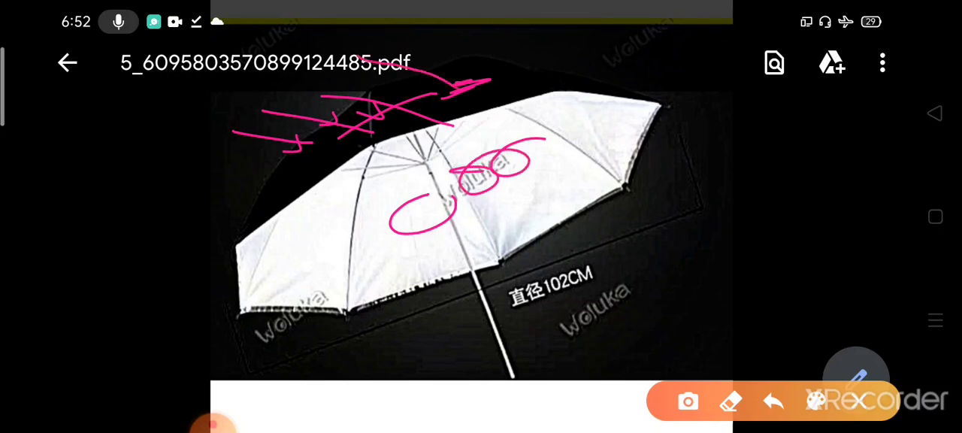
left_click_drag(455, 98, 489, 42)
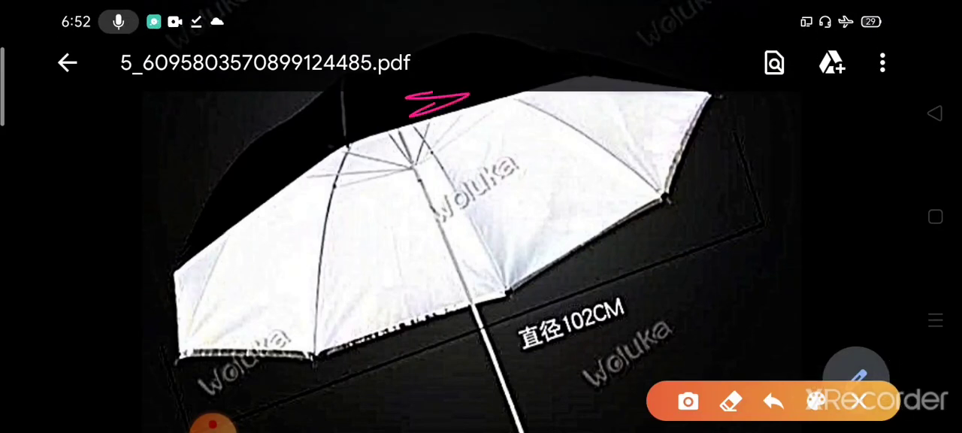
Step: Write 'light thin' across the white lining and scroll back to the Lite page
left_click_drag(335, 260, 339, 301)
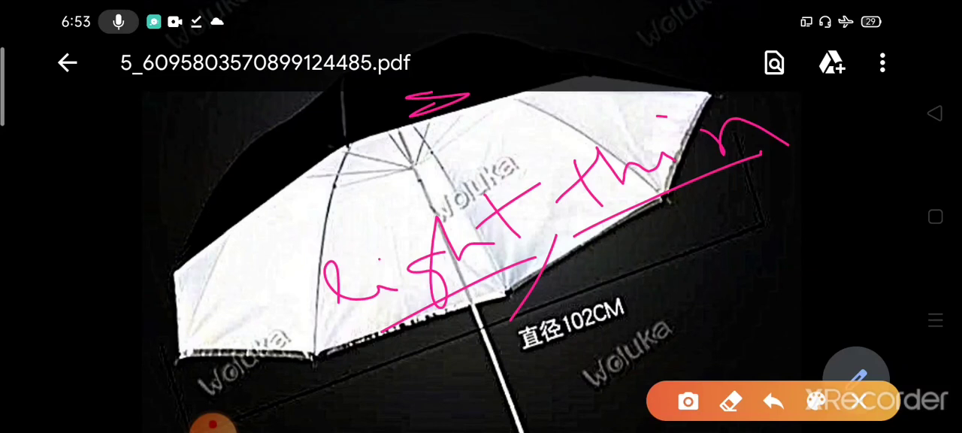
scroll("down", 3)
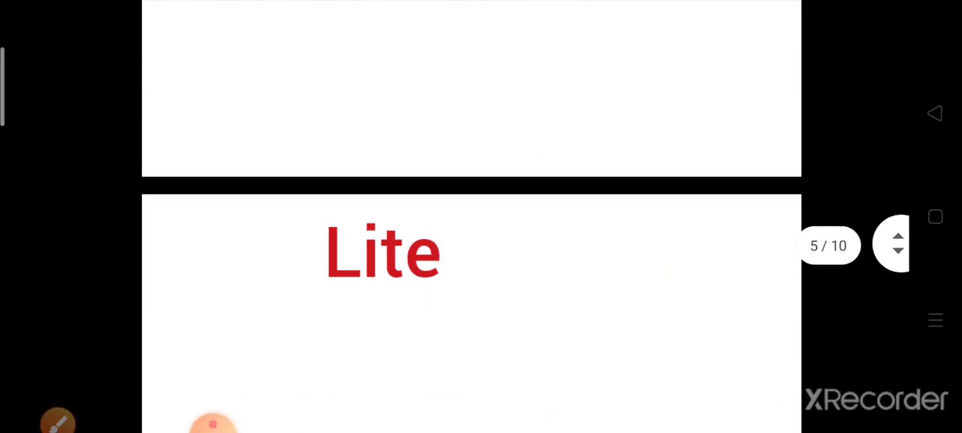
scroll("up", 3)
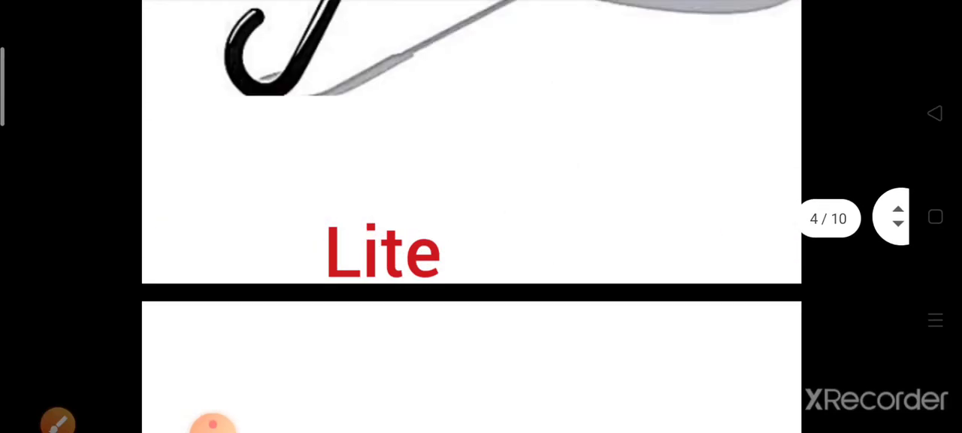